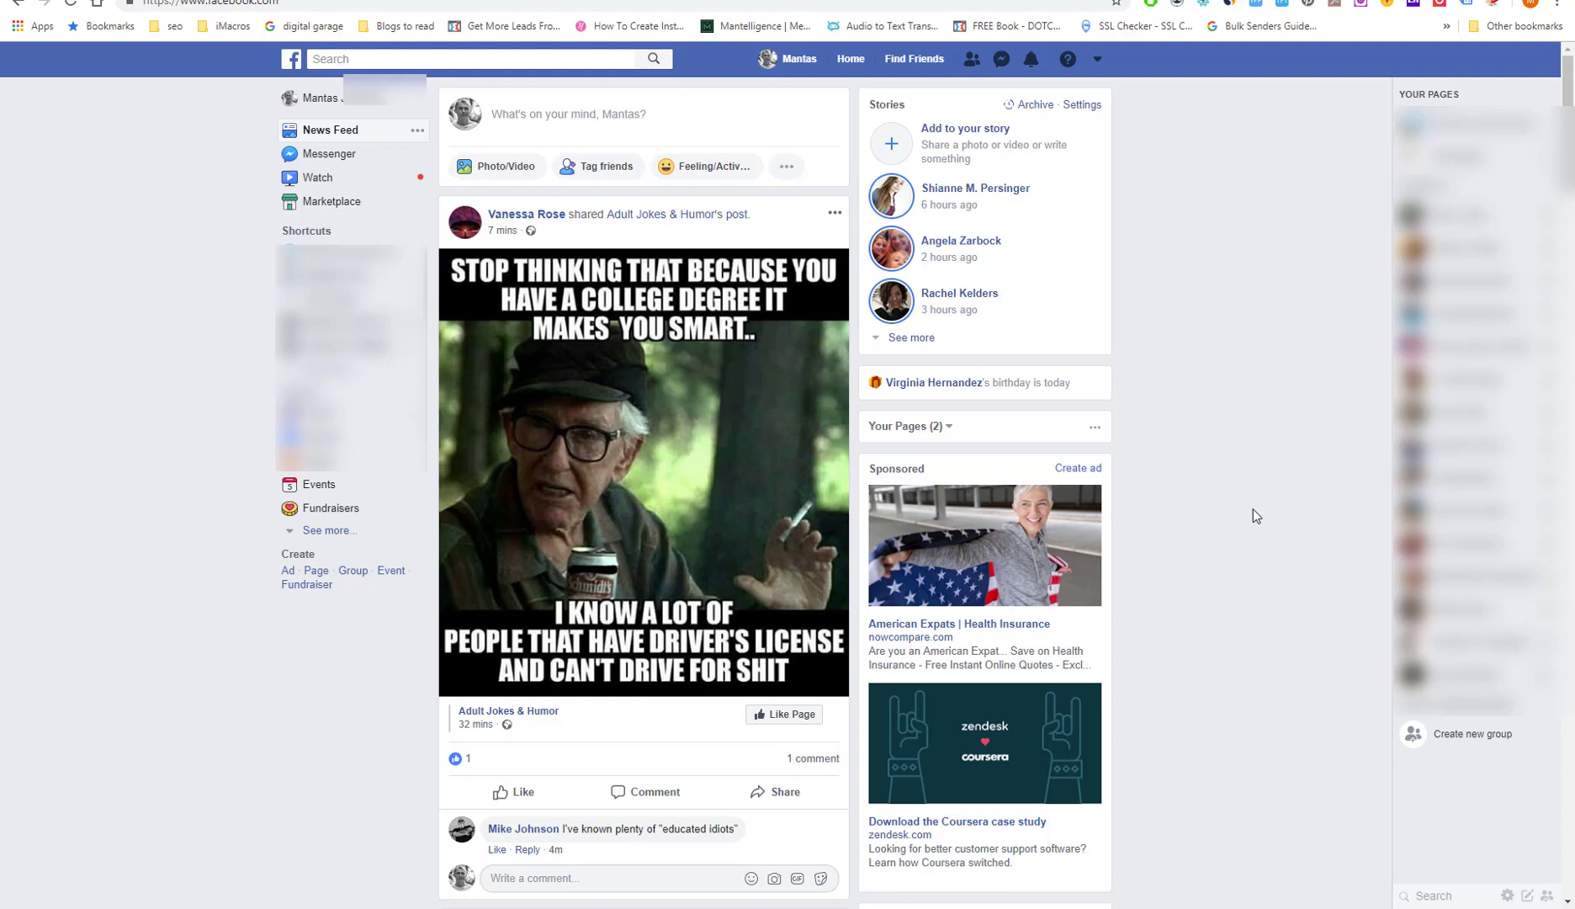
mouse_move(1320, 413)
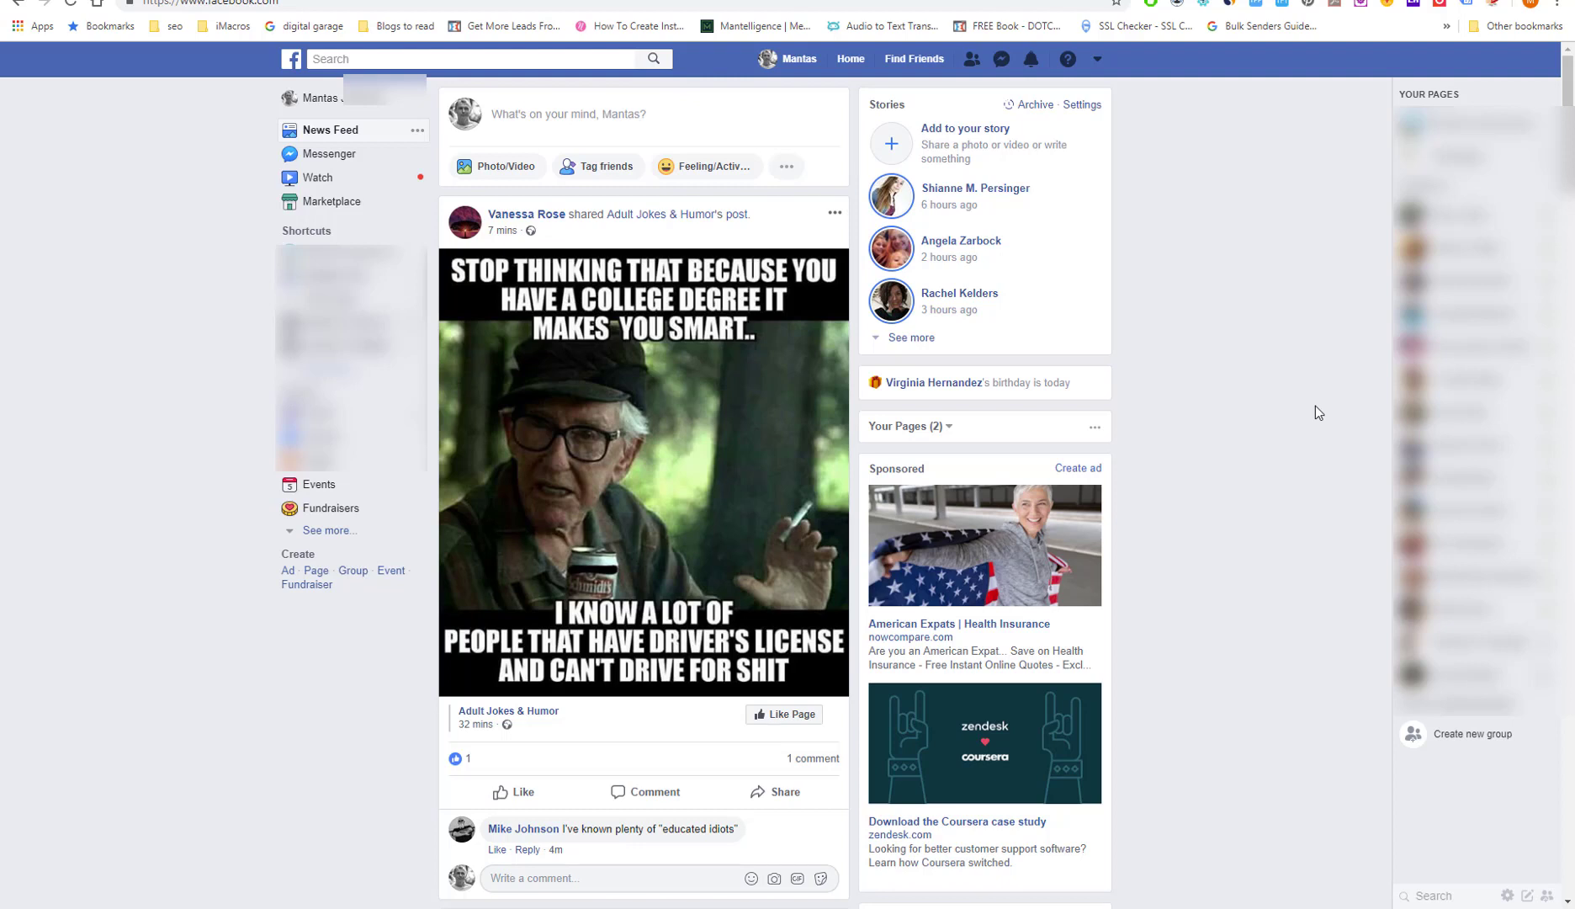
Navigate from the ad accounts overview through the tools menu to the ad account Settings page
click(1098, 59)
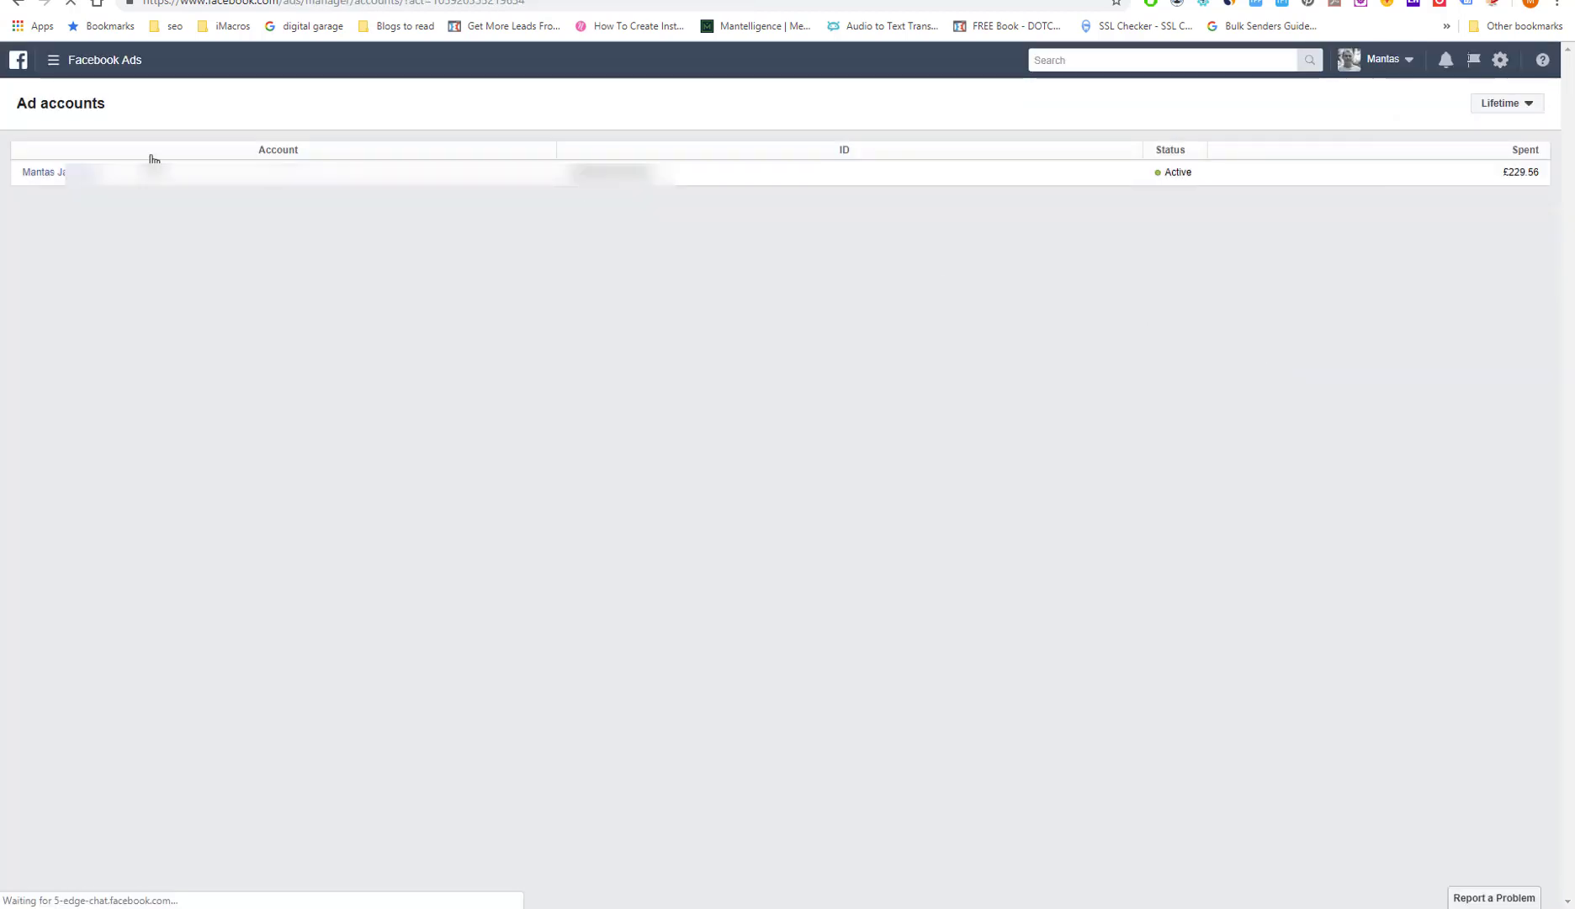
click(52, 59)
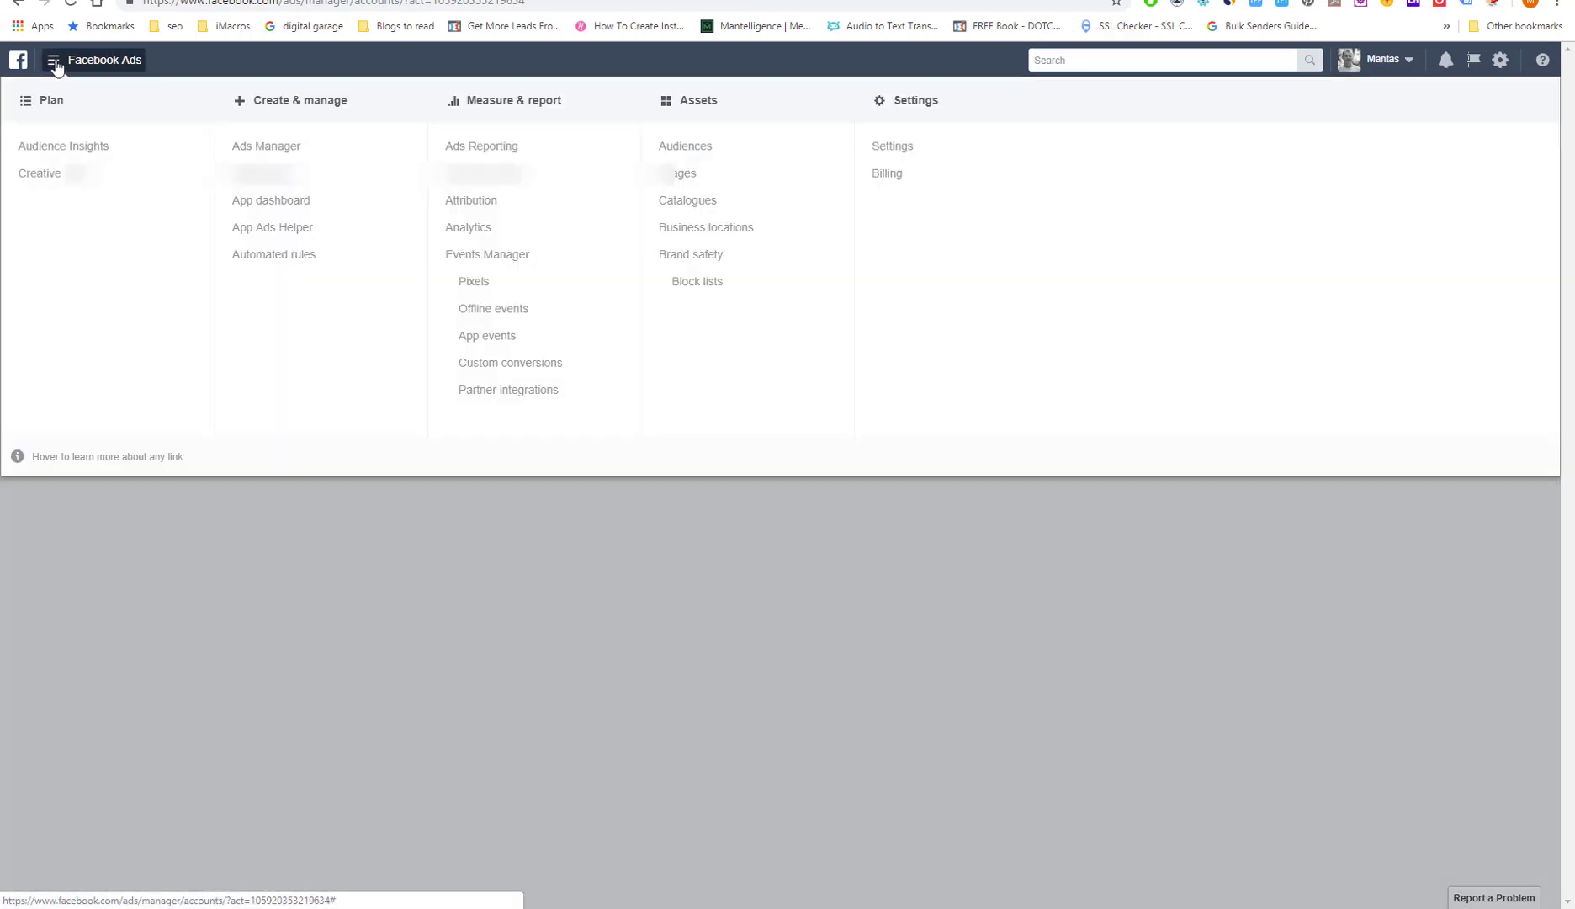
click(891, 146)
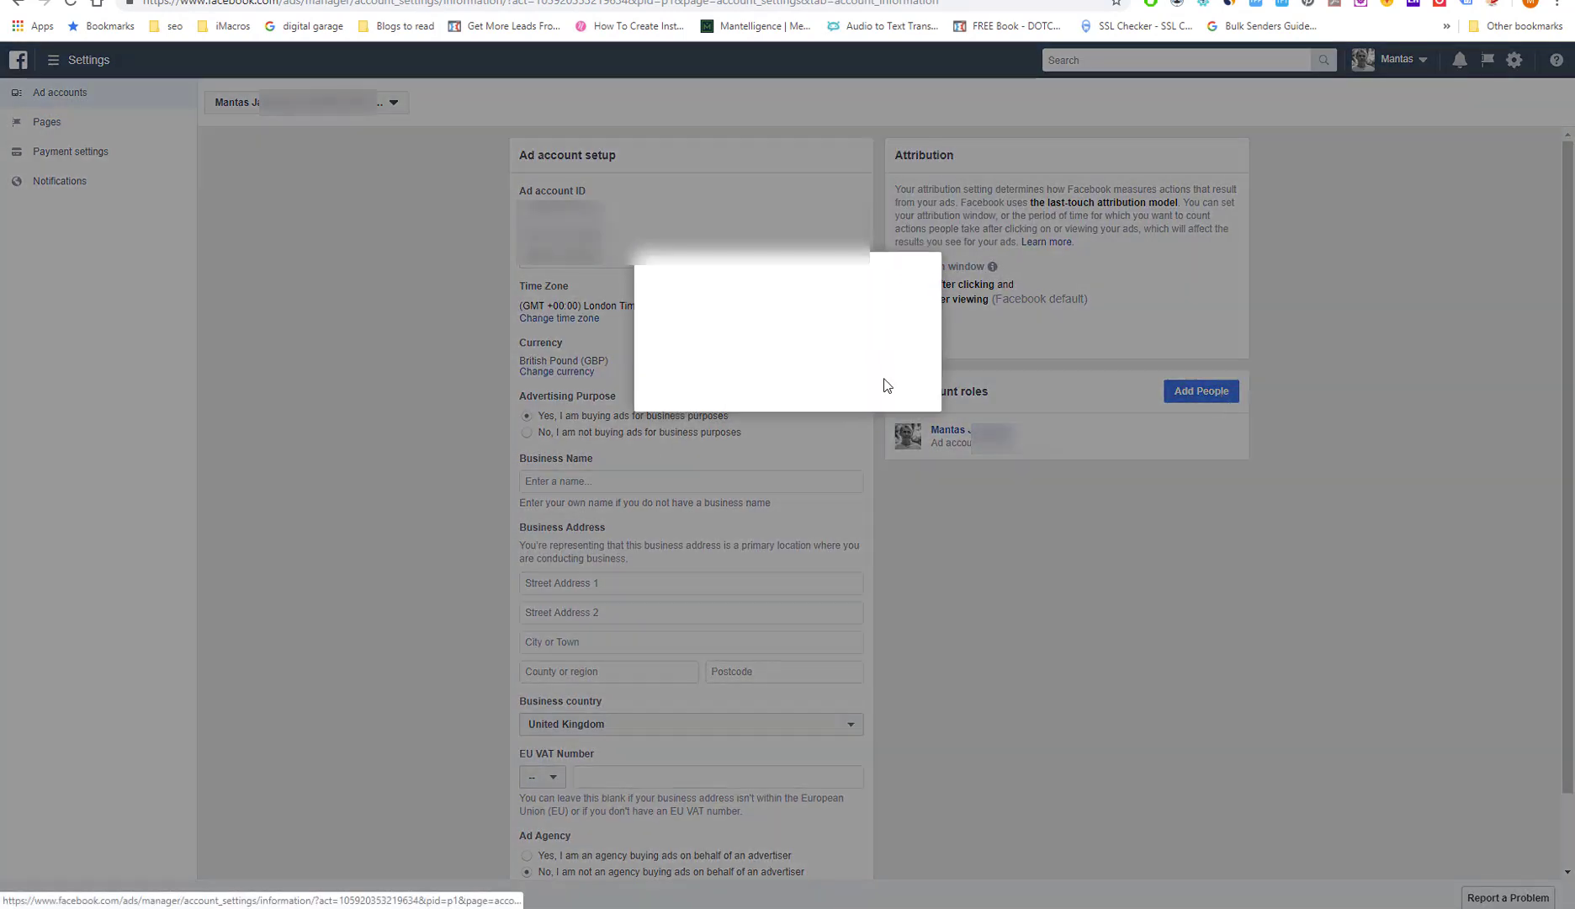
Add a person to the ad account roles by searching 'Mantas' and selecting the matching friend
click(1199, 391)
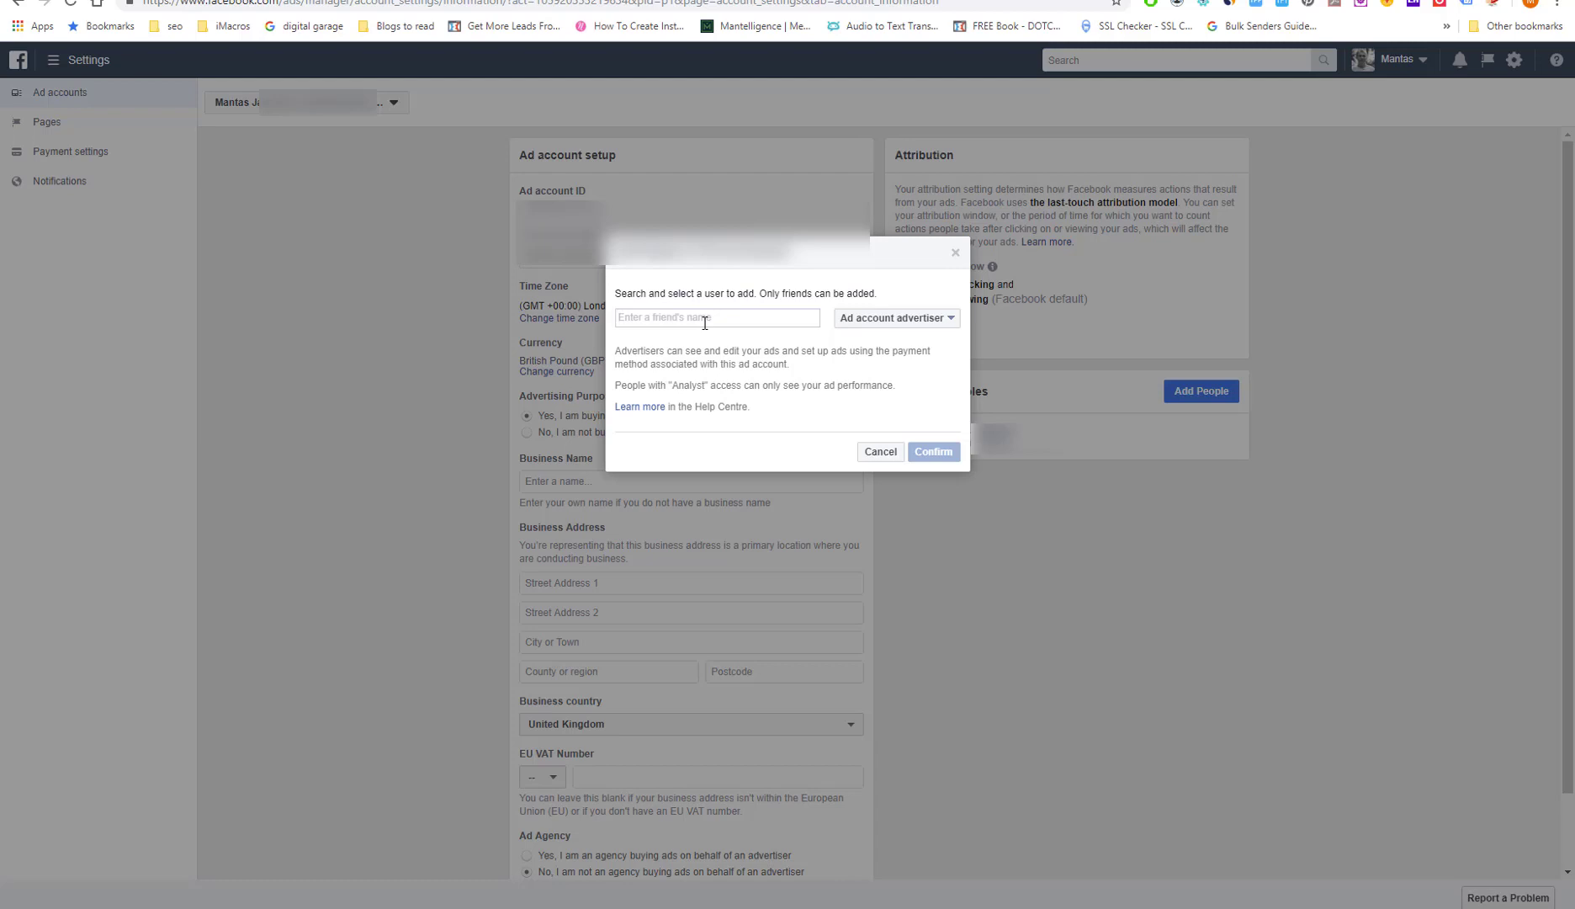
text(M)
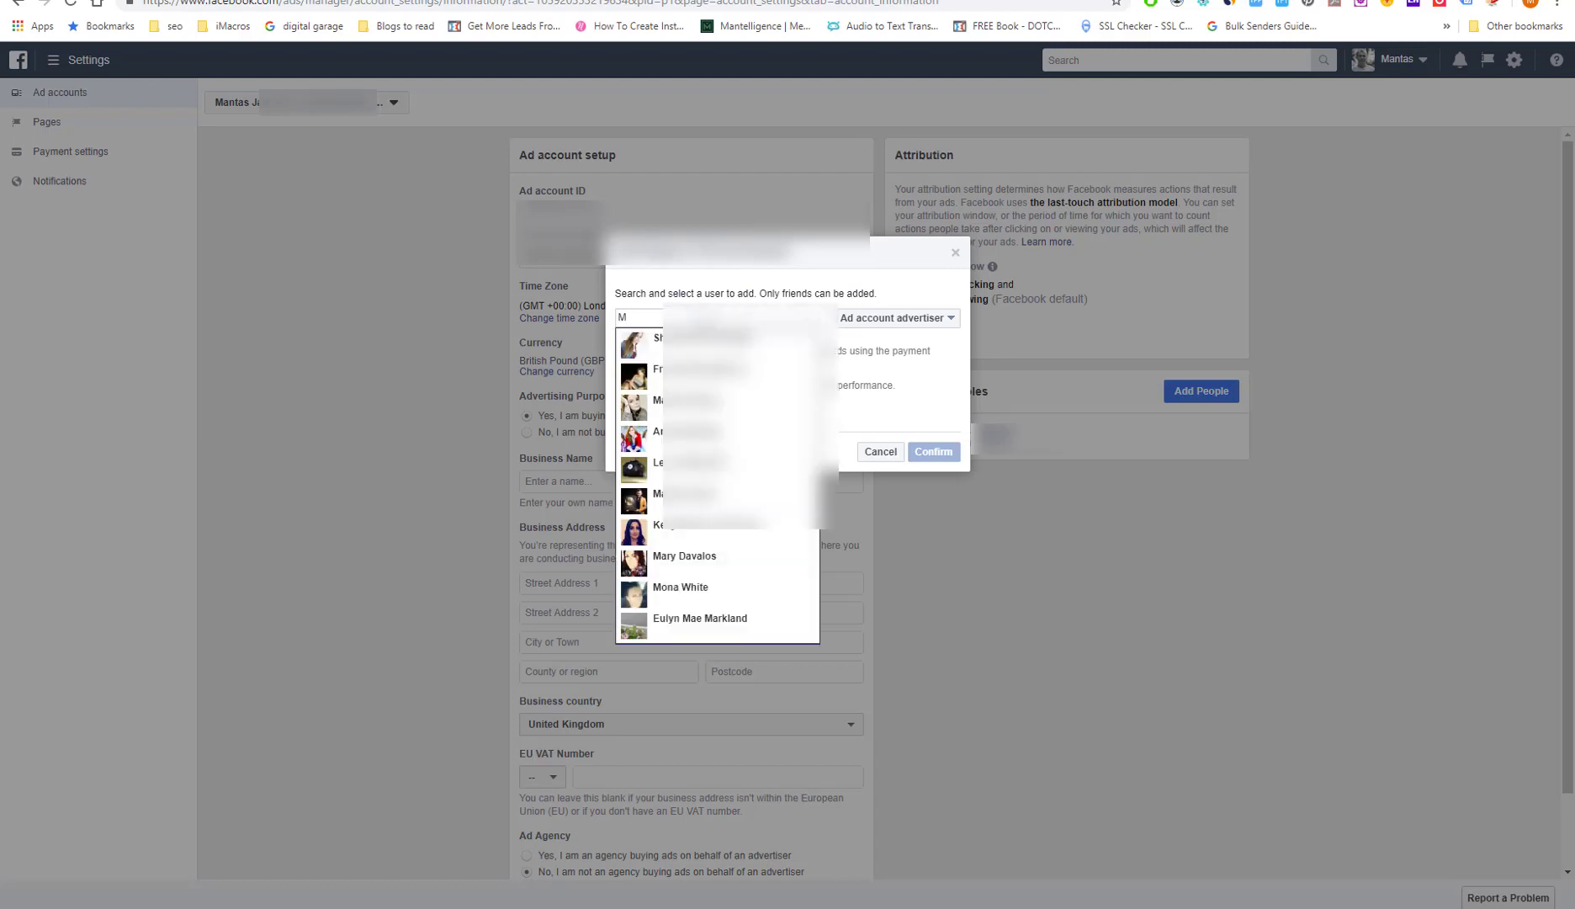
text(Mantas)
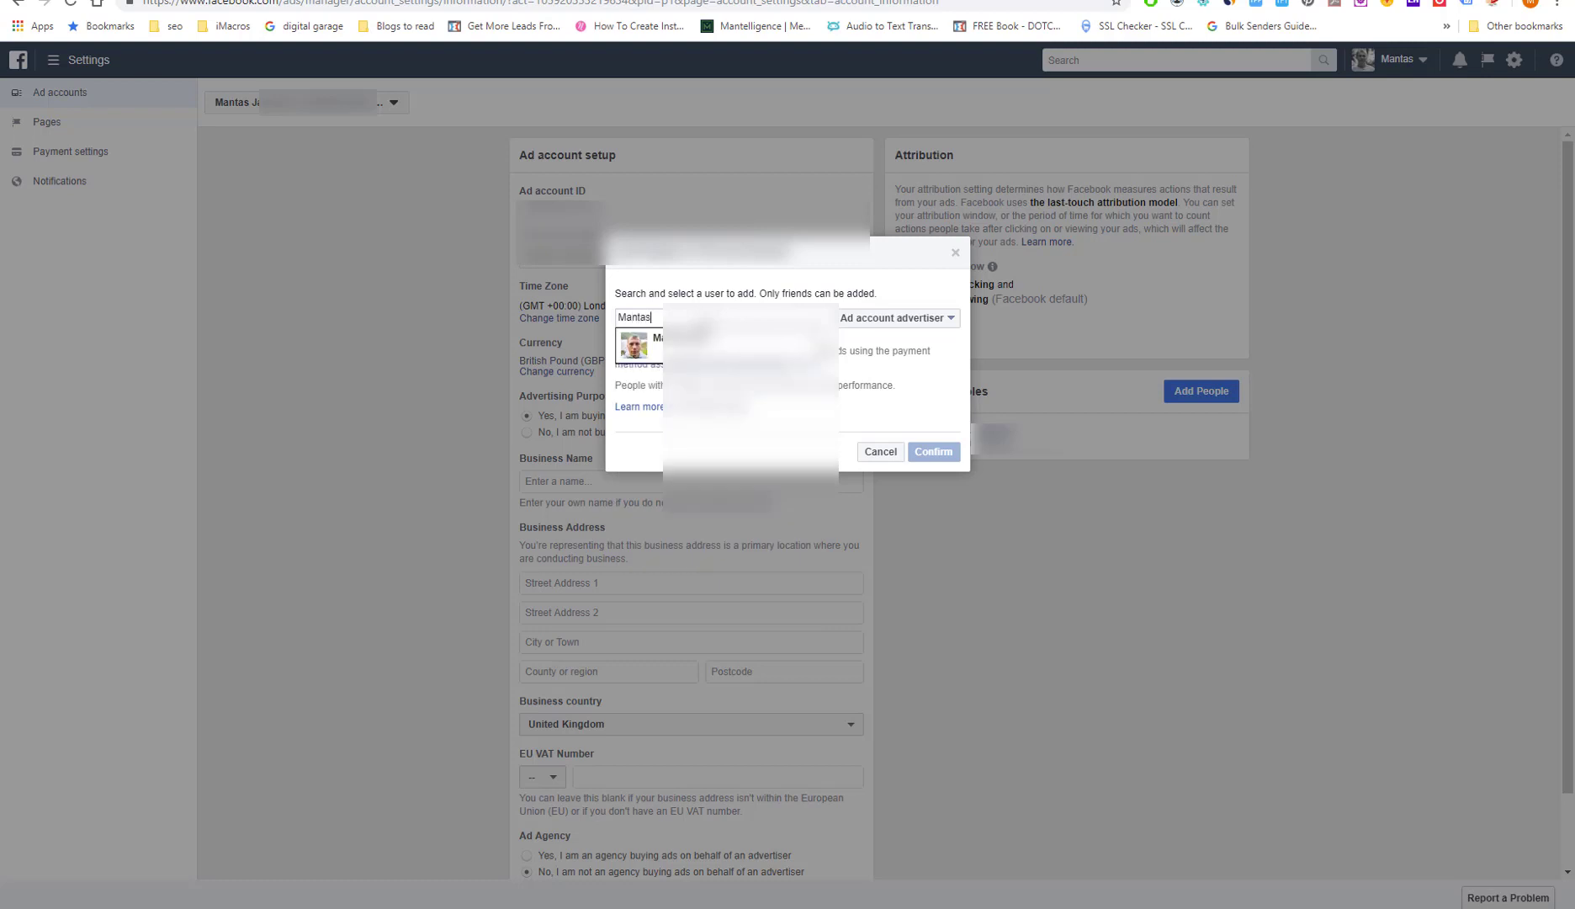
click(665, 345)
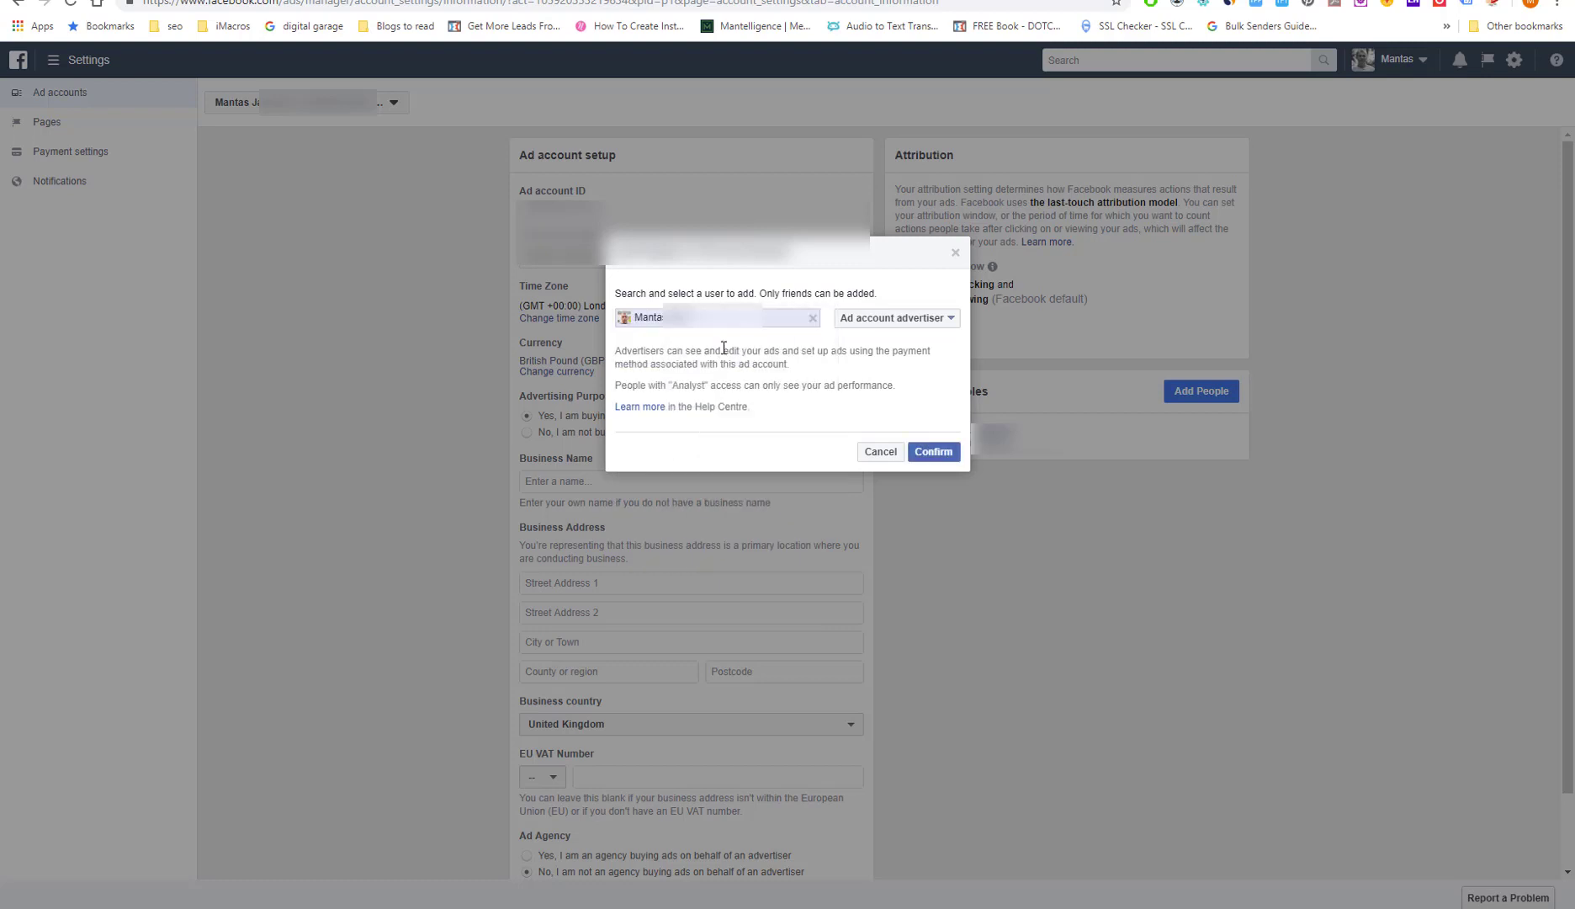
Assign Mantas the Ad account admin role, confirm the addition and dismiss the notice
click(894, 318)
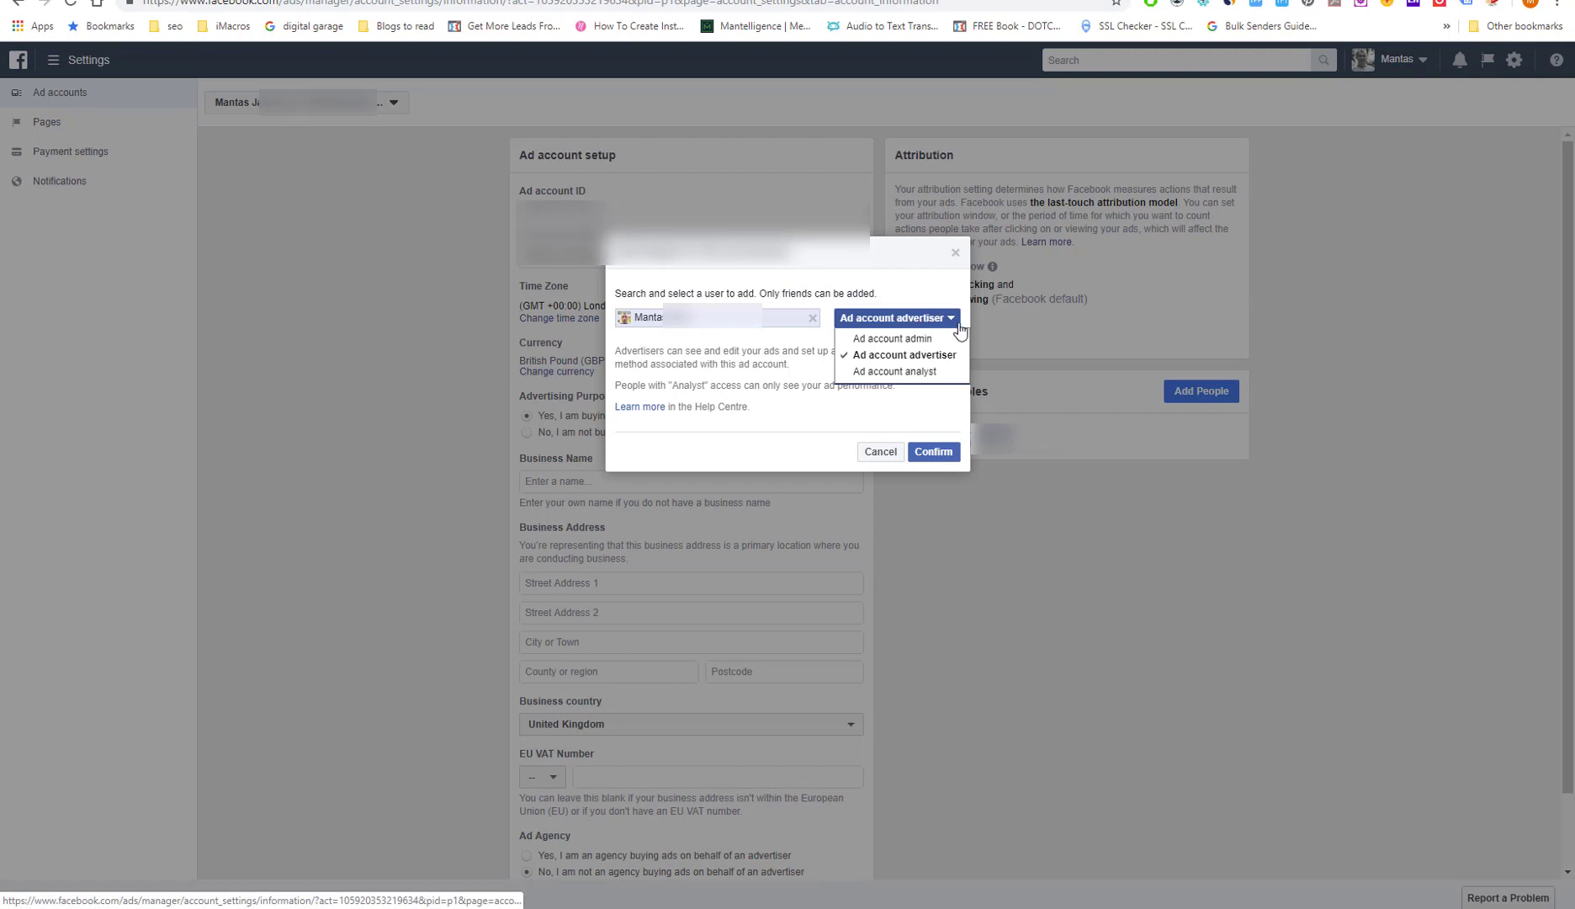
mouse_move(895, 338)
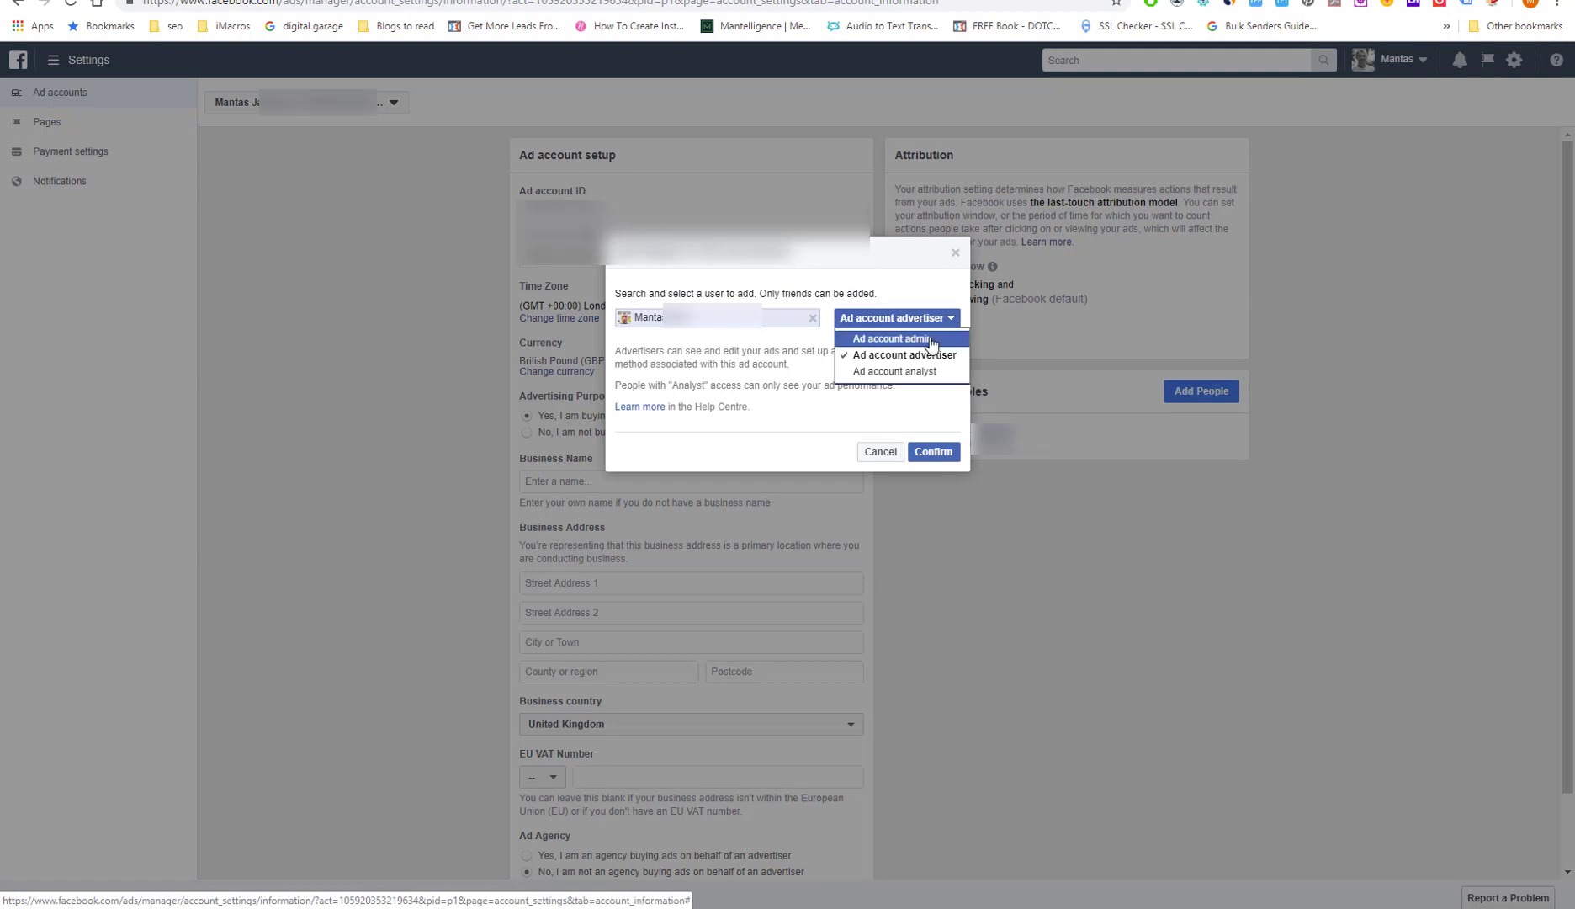
click(896, 338)
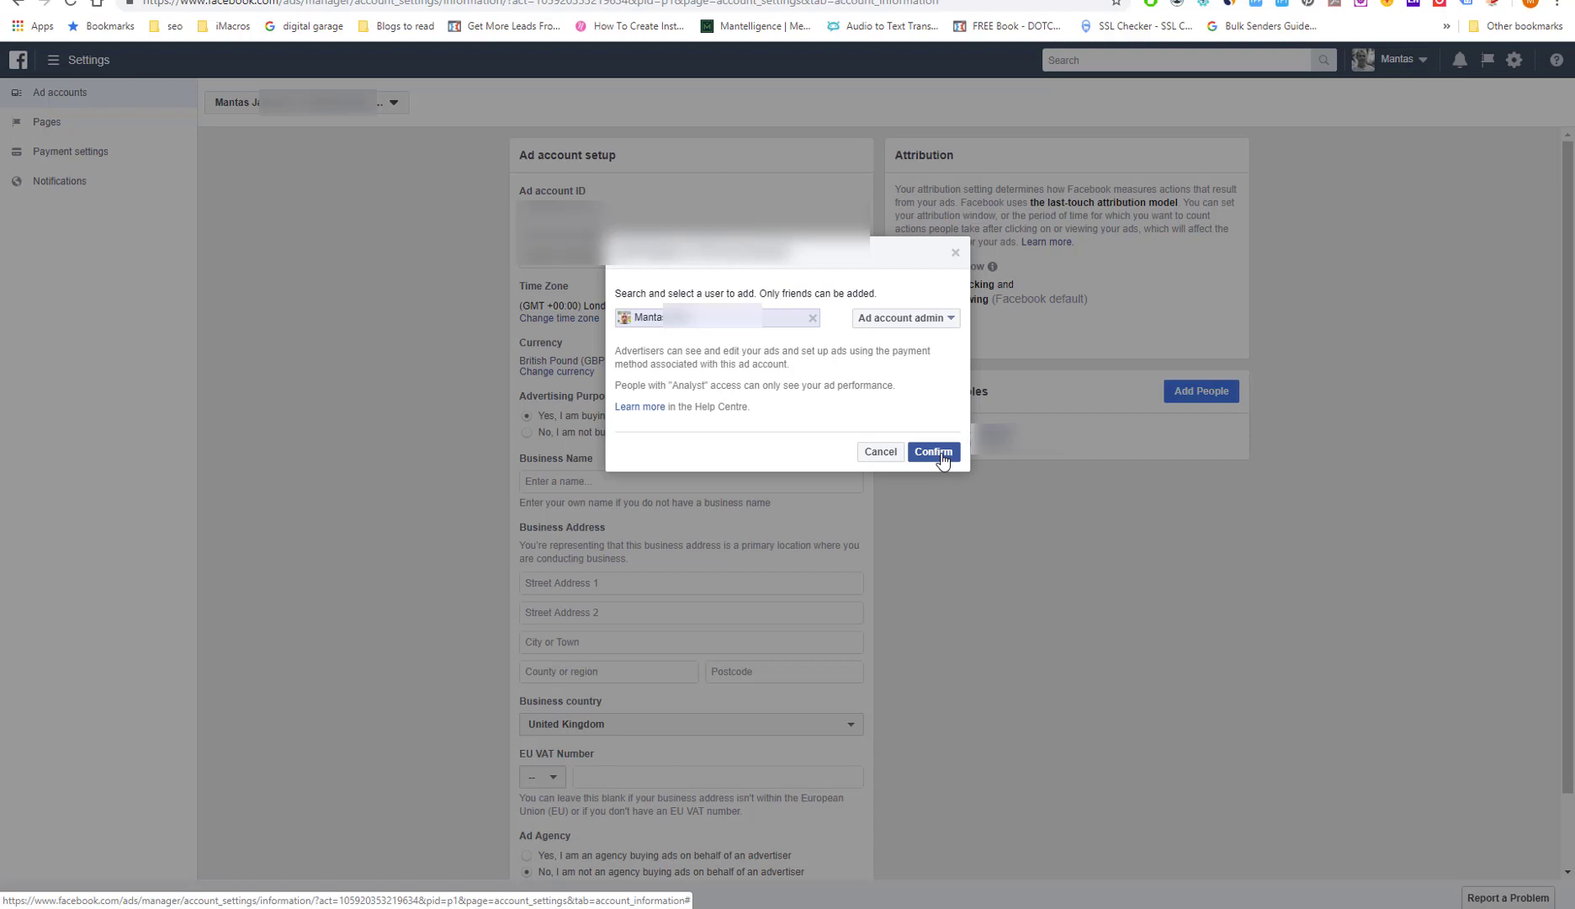
click(935, 451)
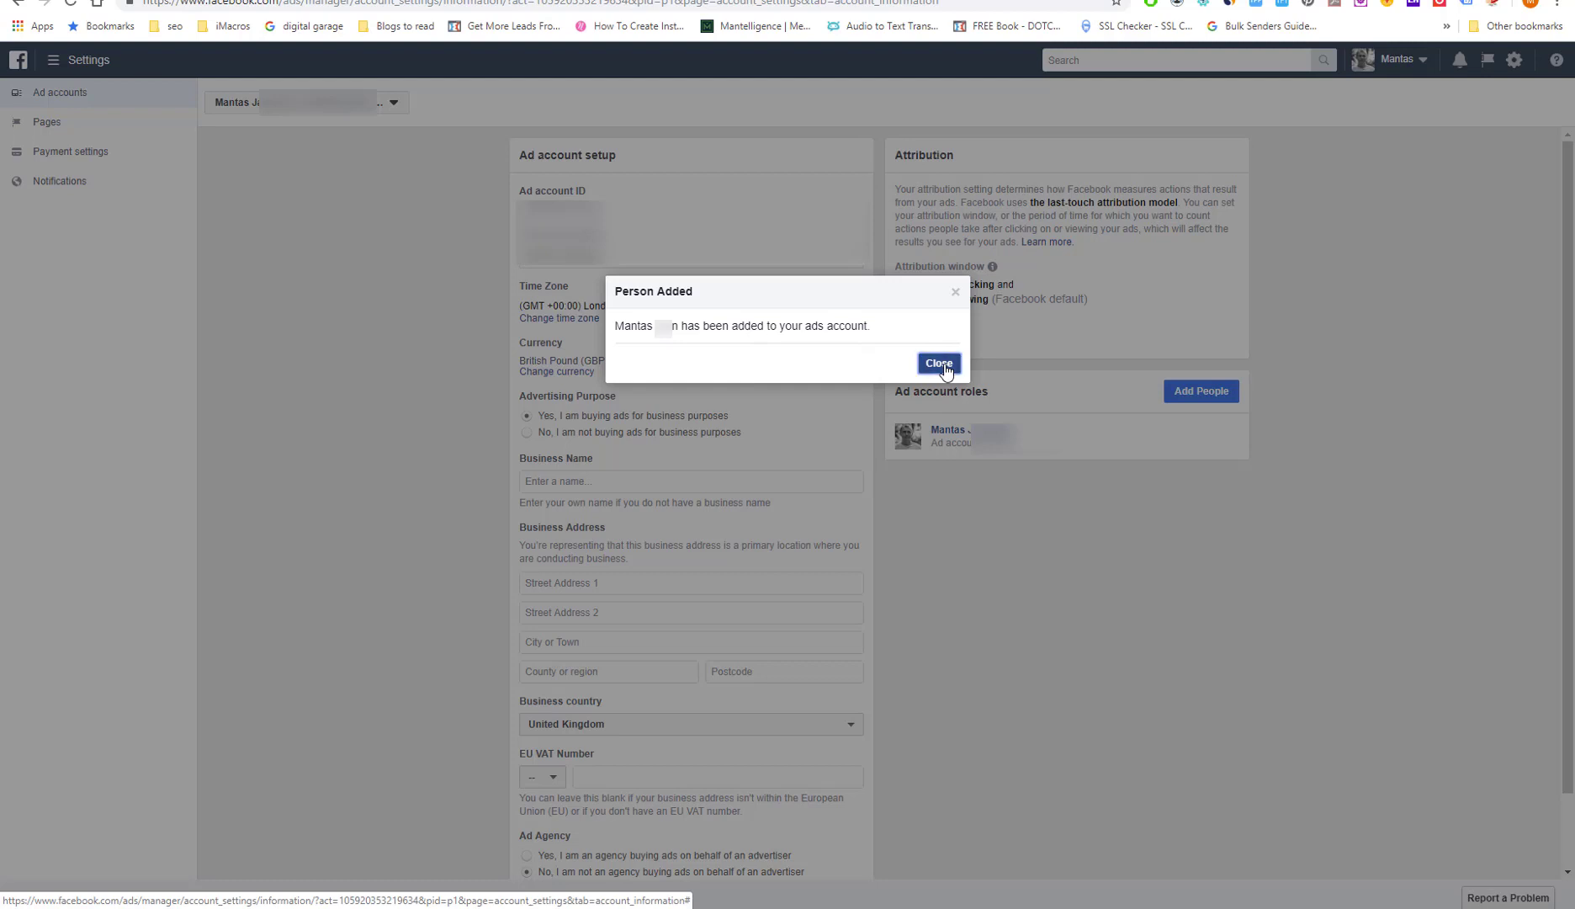
click(939, 362)
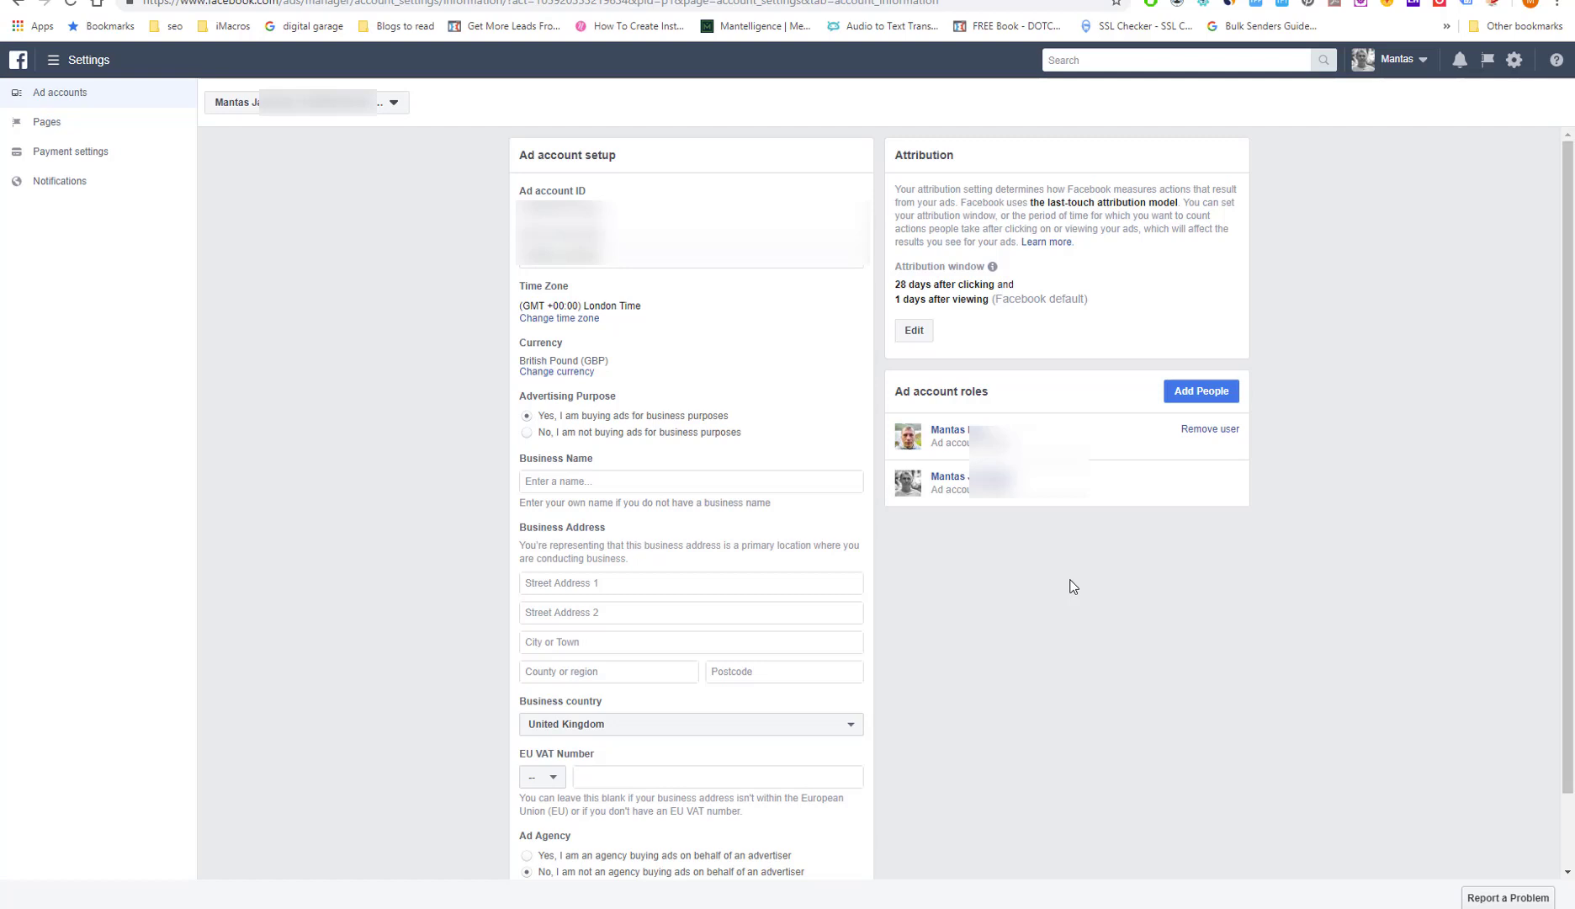
mouse_move(208, 185)
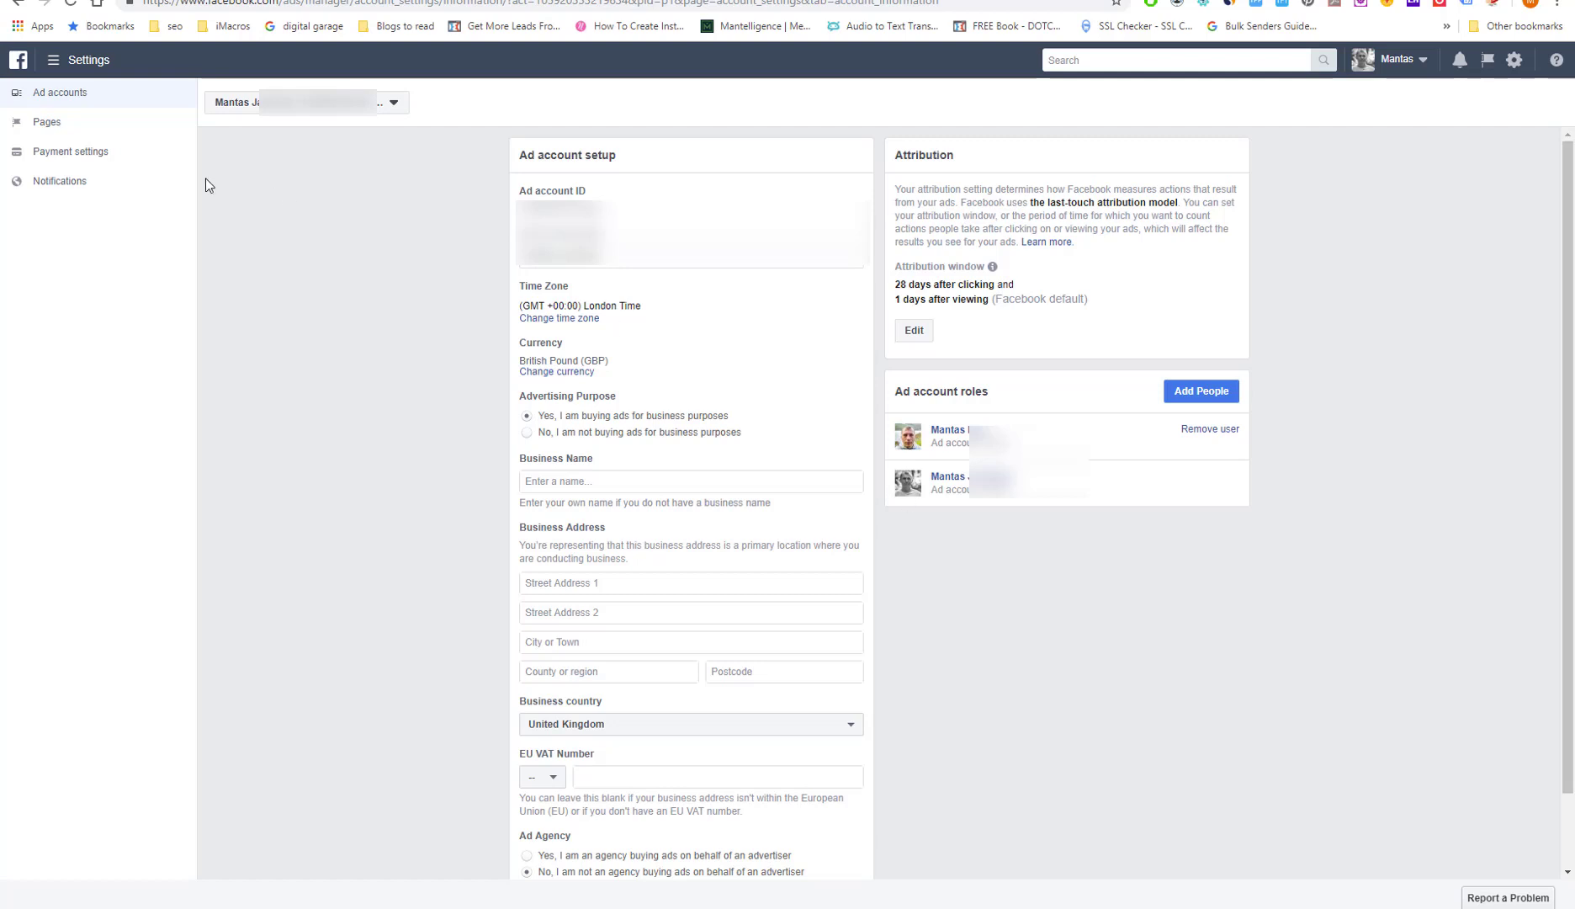